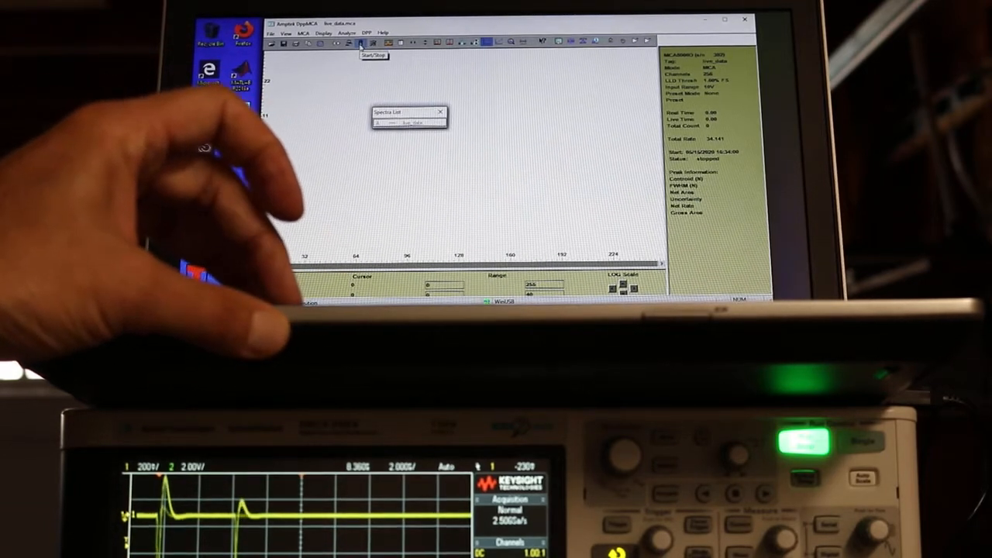
# Step: Begin spectrum acquisition from the toolbar so counts start forming a peak
pyautogui.click(358, 41)
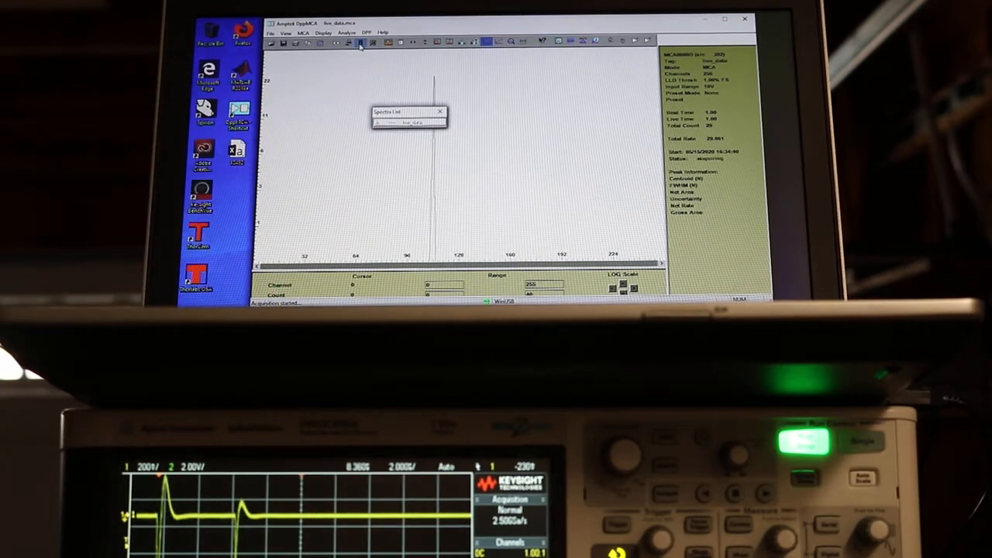